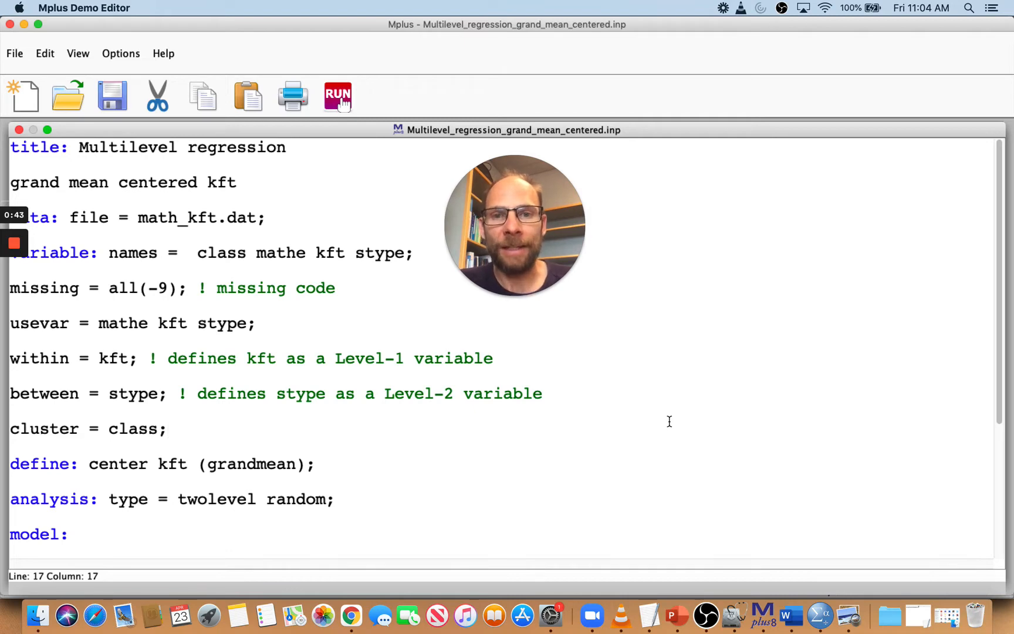
mouse_move(304, 490)
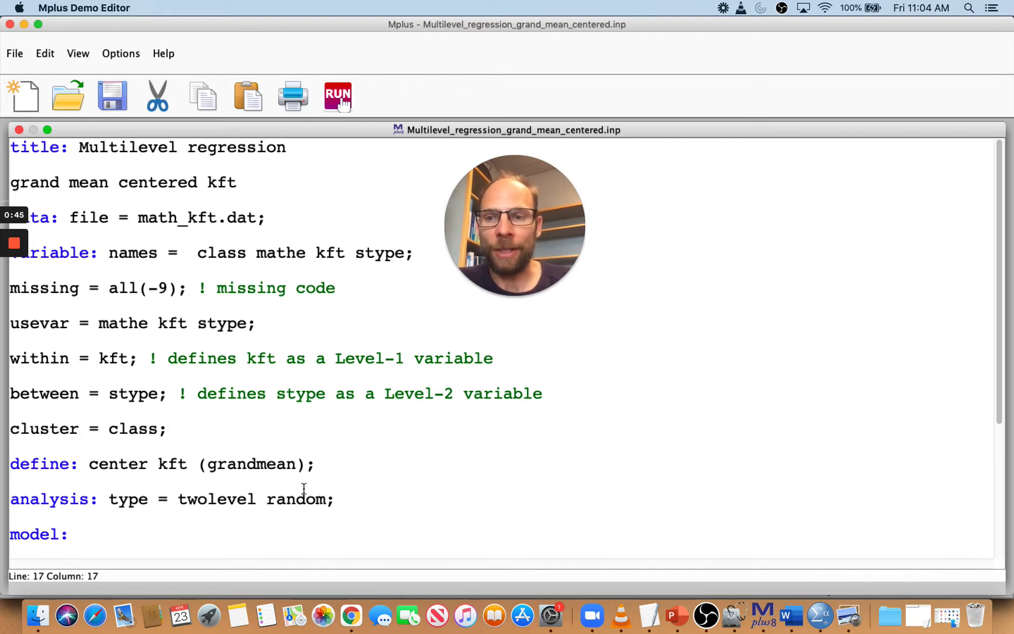